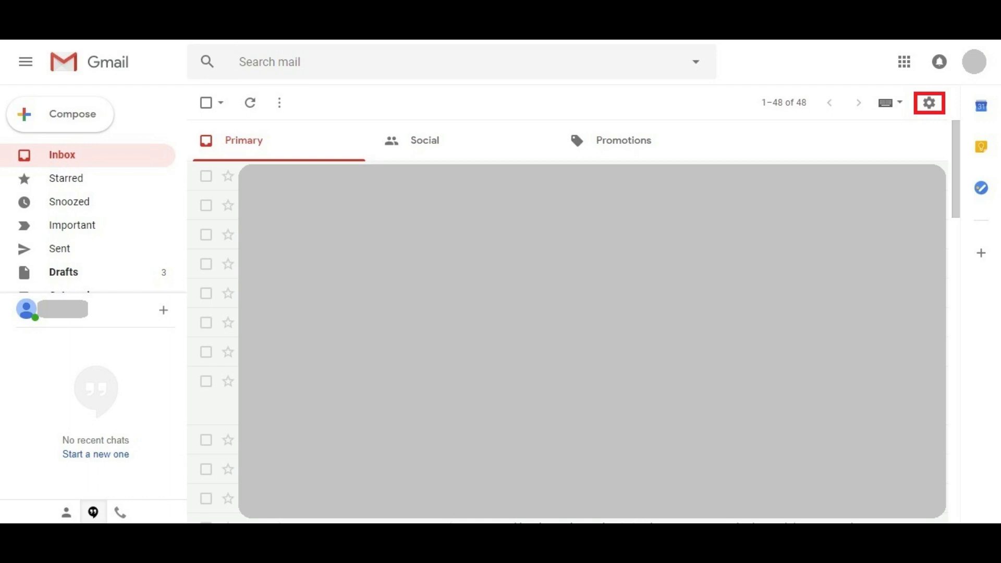
- Reveal Gmail's quick settings menu from the gear icon
left_click(931, 102)
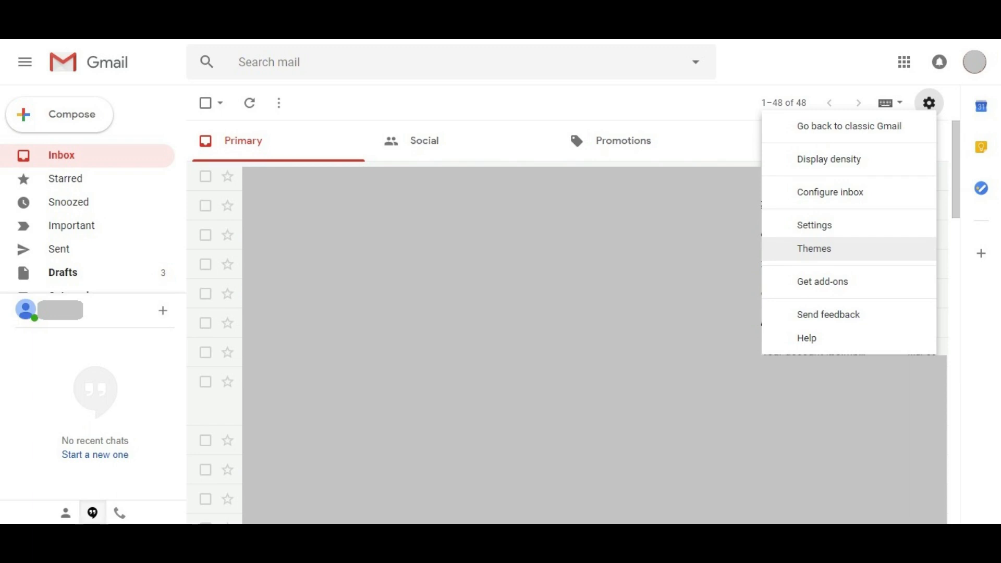
- Bring up the Pick your theme dialog and reach the plain colour themes including Dark
left_click(813, 248)
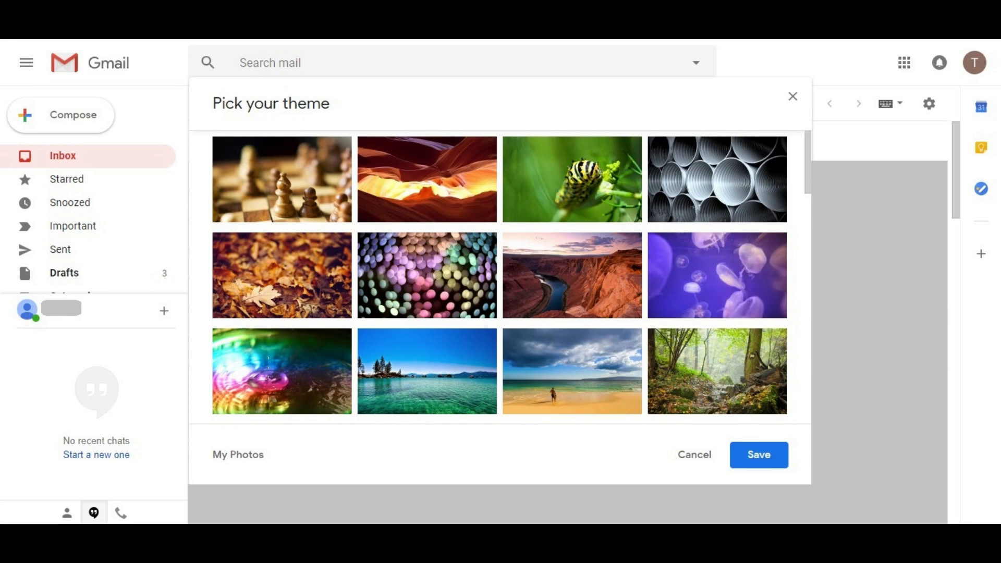
scroll("down", 3)
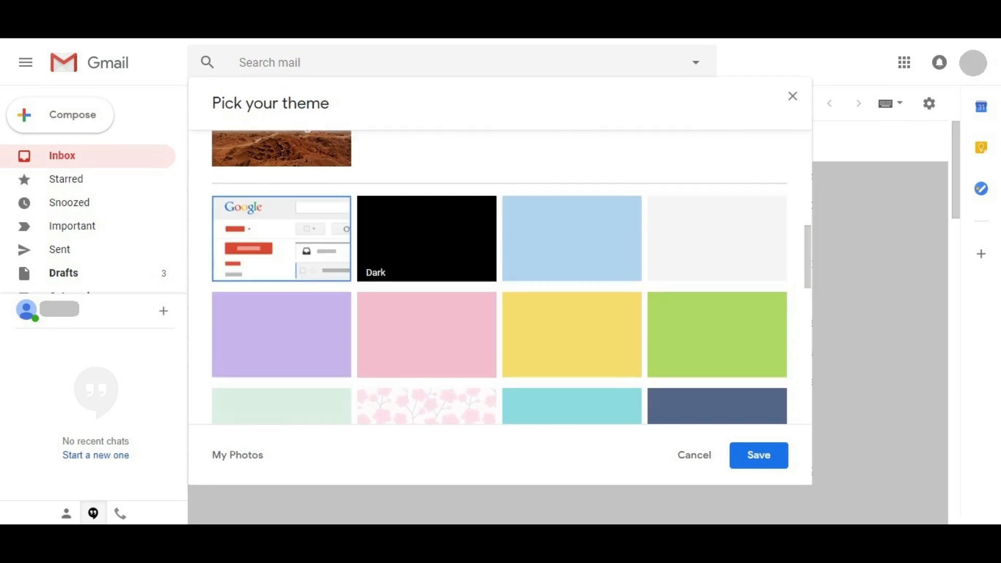
left_click(427, 238)
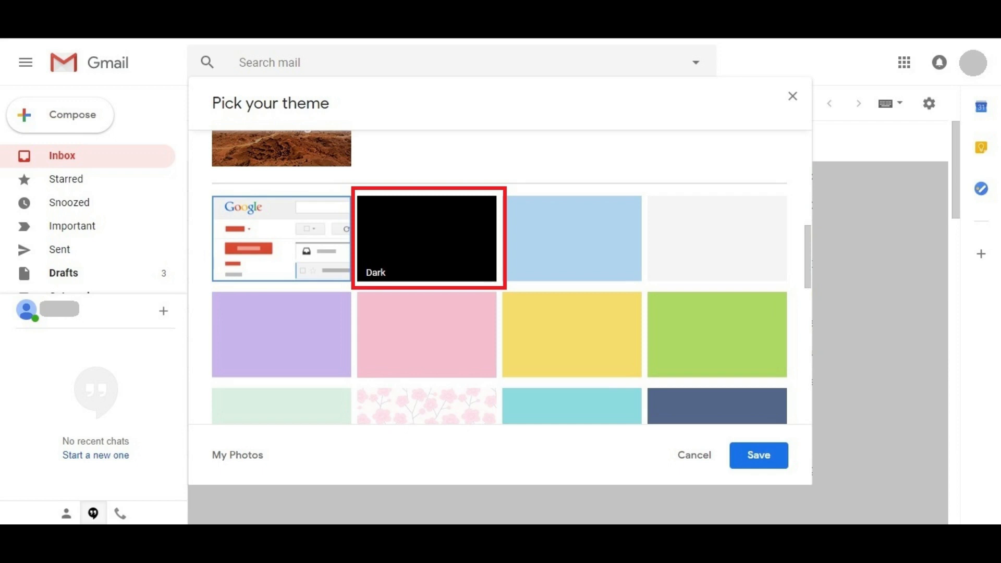
- Apply the Dark theme to the inbox and save it
left_click(426, 237)
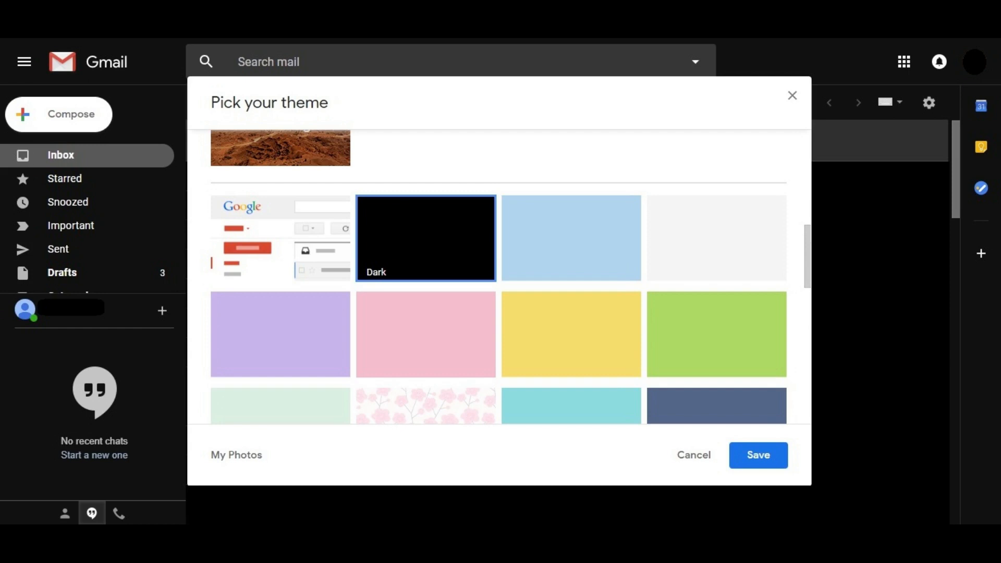
left_click(758, 455)
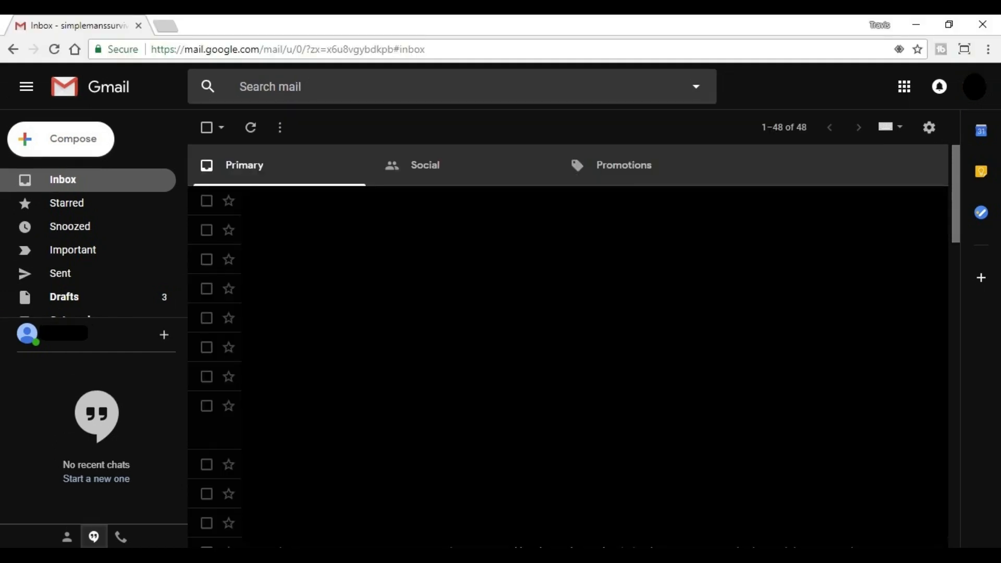